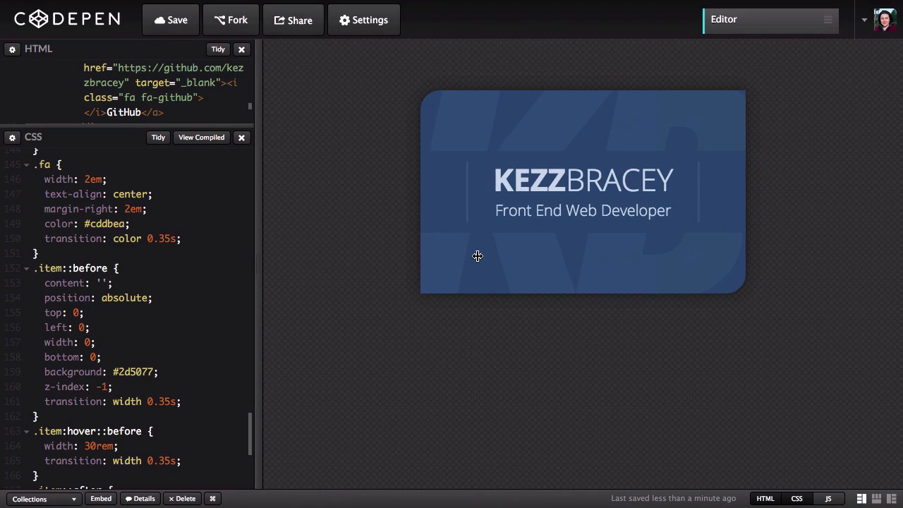
{"action": "mouse_move", "coordinate": [477, 257]}
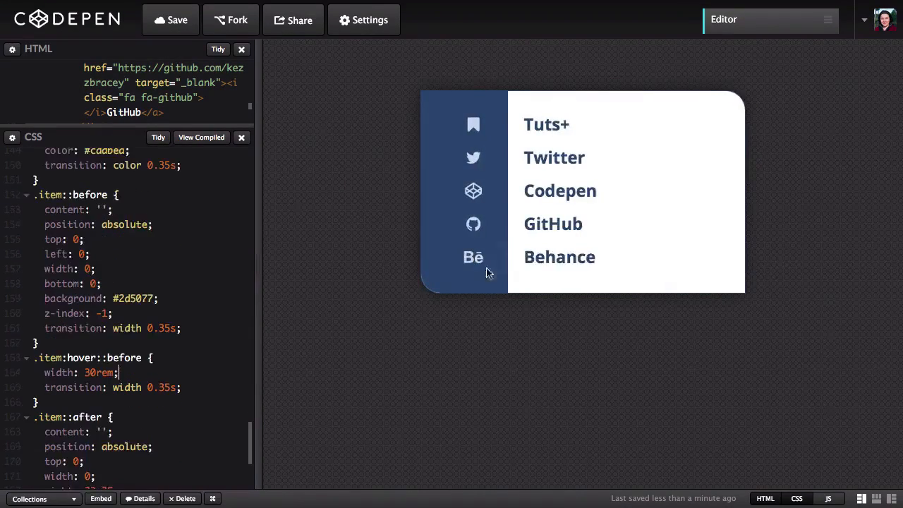
{"action": "mouse_move", "coordinate": [494, 205]}
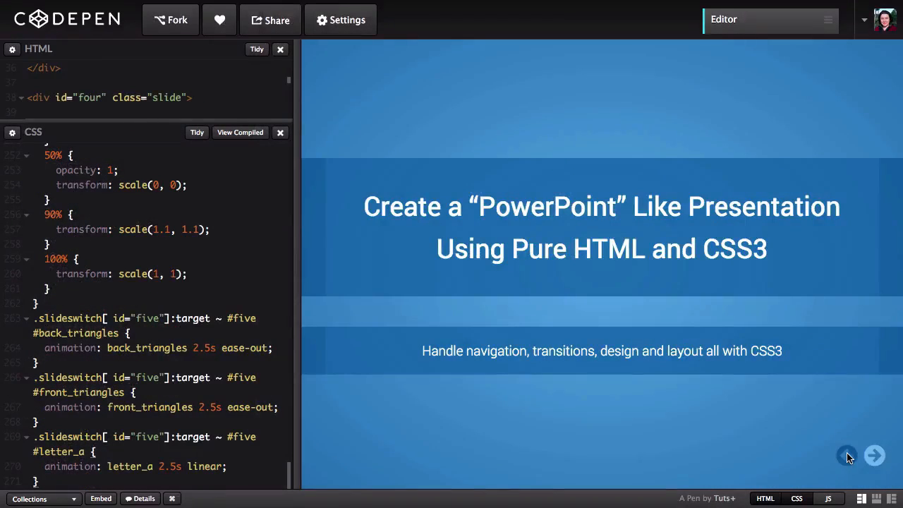
Advance the pure-CSS presentation three slides, moving past the Flip transition slide
{"action": "left_click", "coordinate": [874, 455]}
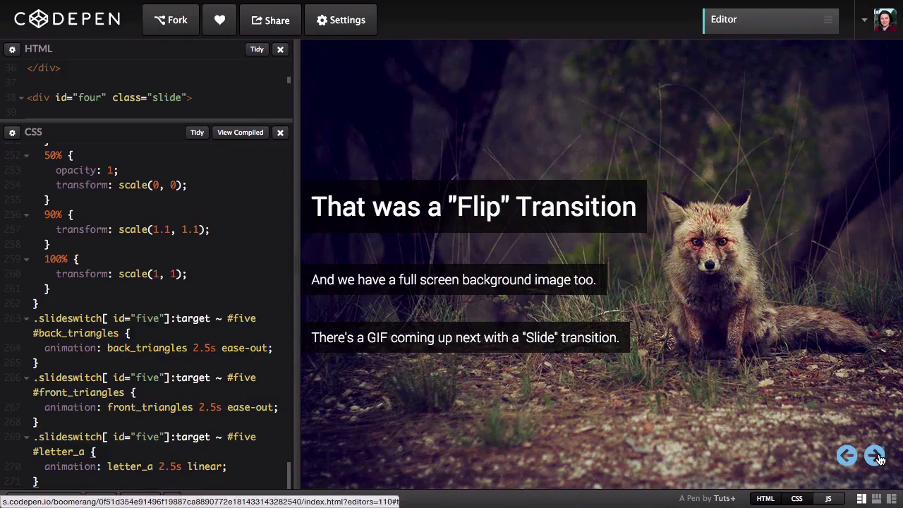
{"action": "left_click", "coordinate": [875, 454]}
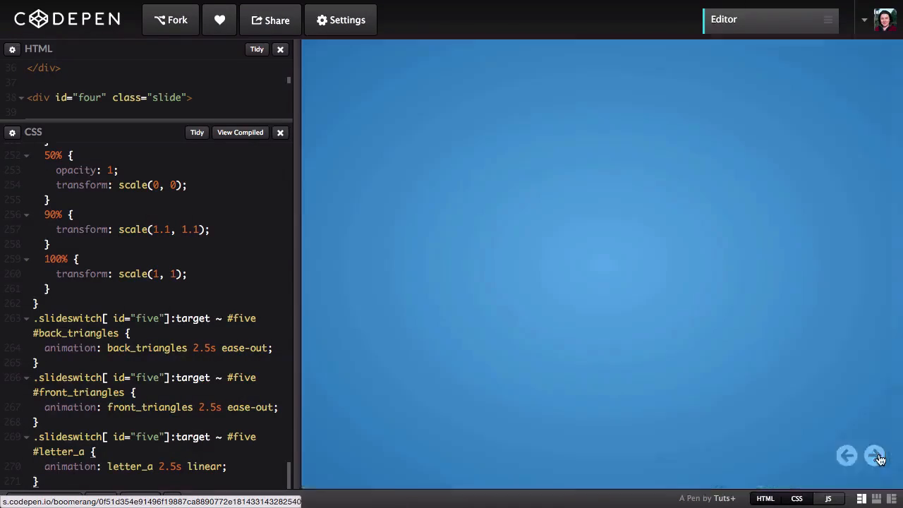
{"action": "left_click", "coordinate": [875, 454]}
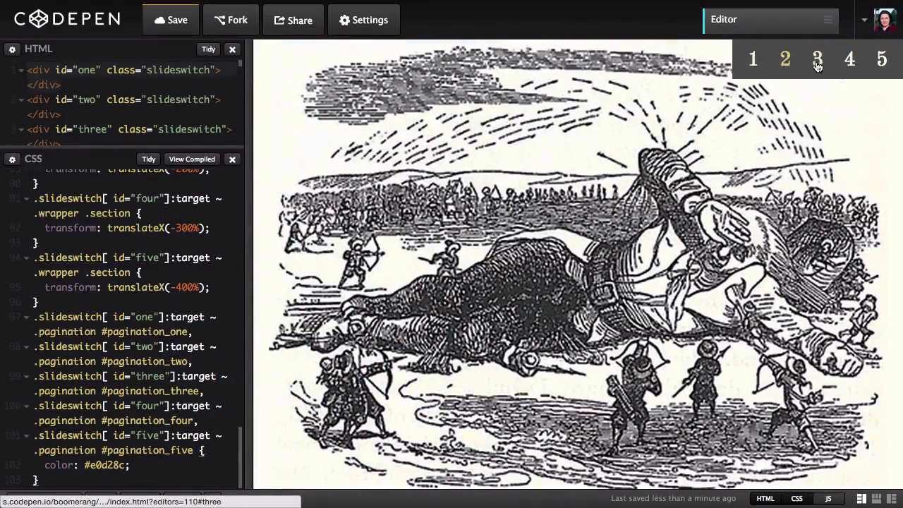
Show page 5 of the Gulliver illustrated slider, then return to page 1
{"action": "left_click", "coordinate": [880, 59]}
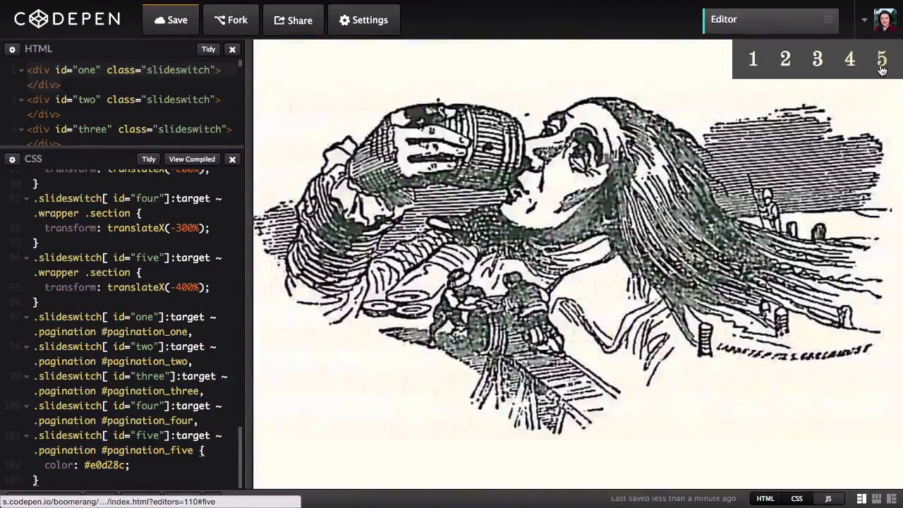
{"action": "left_click", "coordinate": [752, 59]}
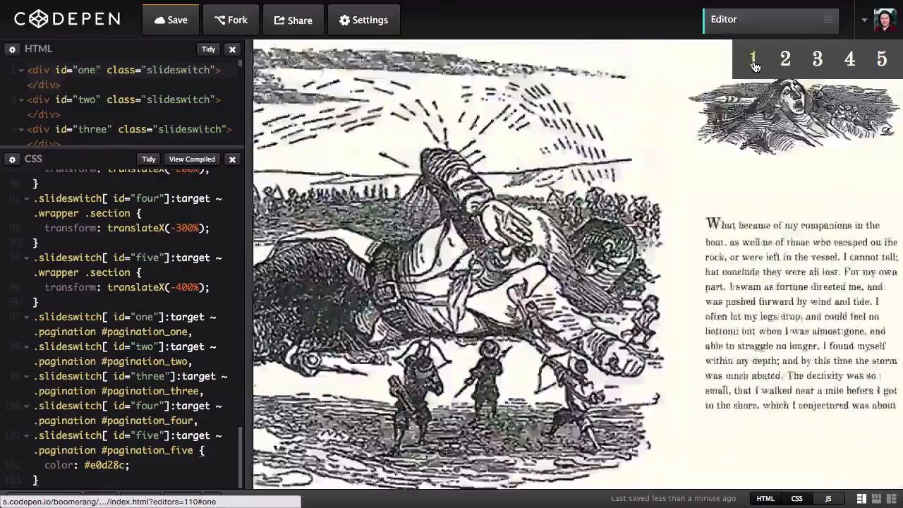